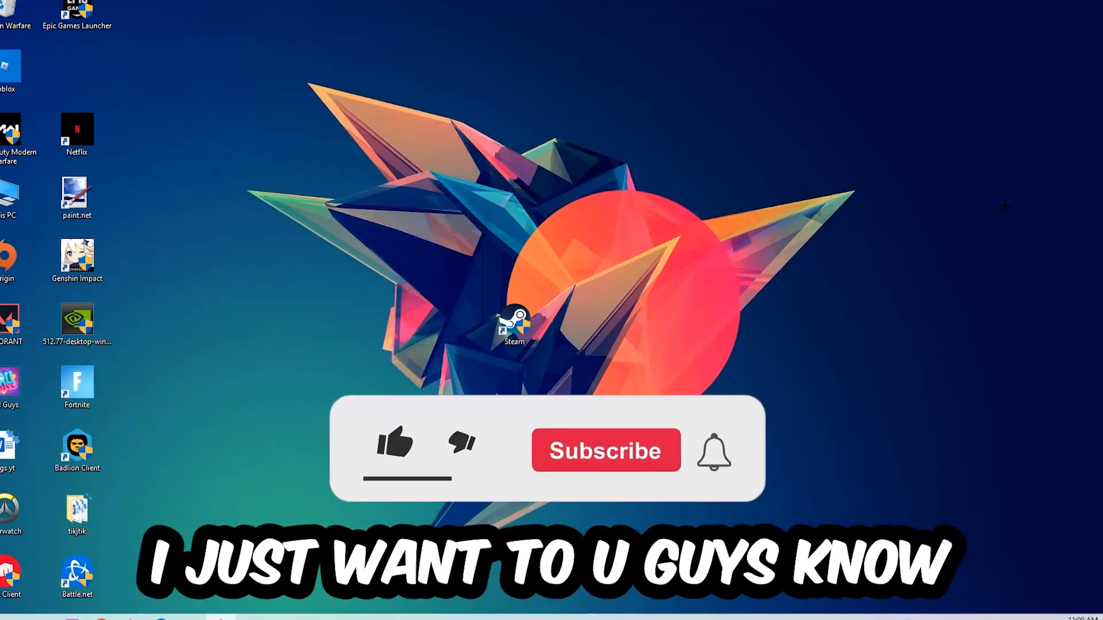
Bring up Task Manager from the taskbar with its list of running processes showing
{"action": "left_click", "coordinate": [394, 447]}
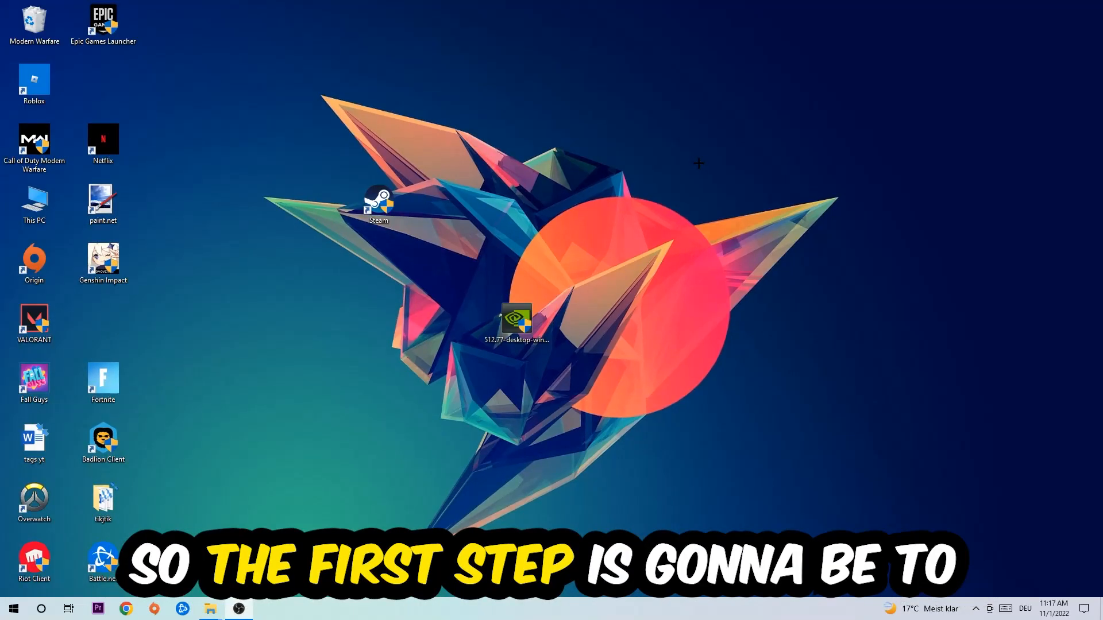
{"action": "mouse_move", "coordinate": [709, 156]}
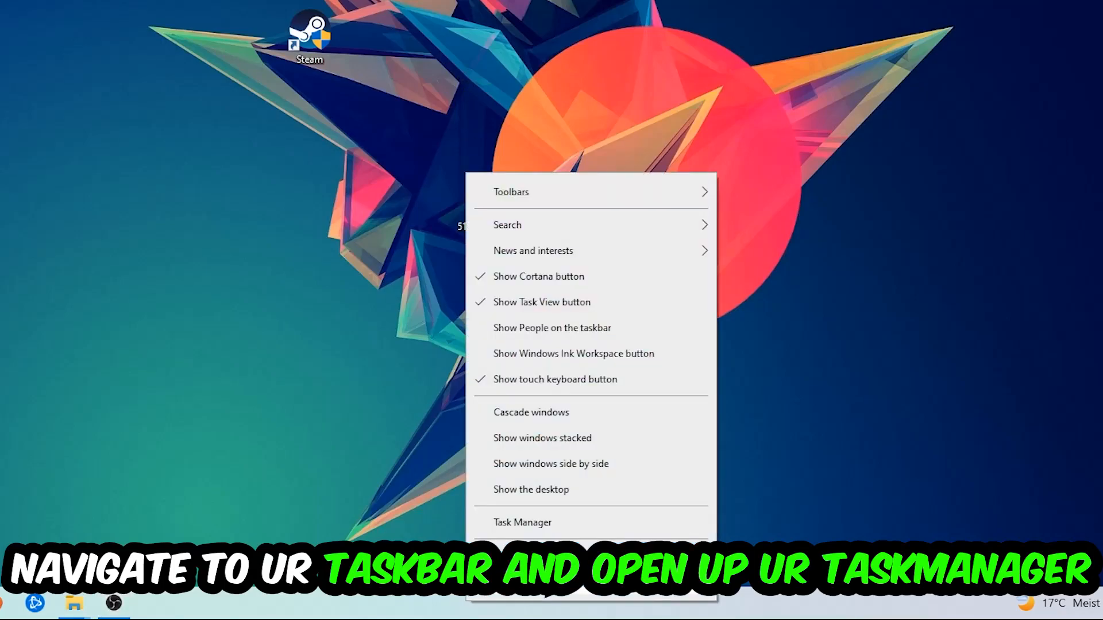
{"action": "left_click", "coordinate": [521, 522]}
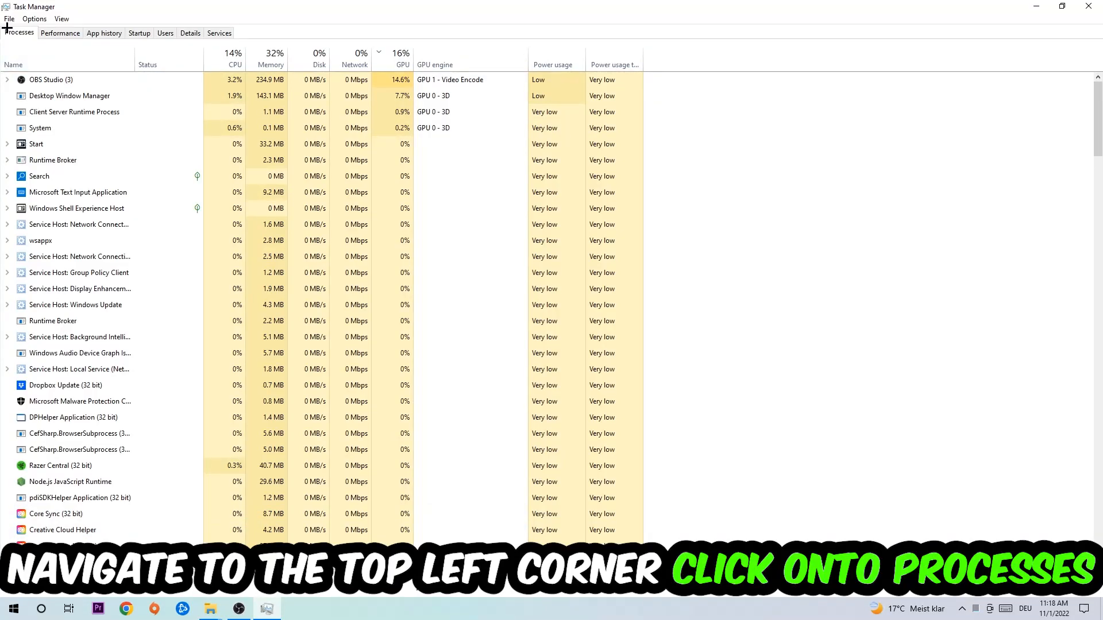
{"action": "left_click", "coordinate": [79, 288]}
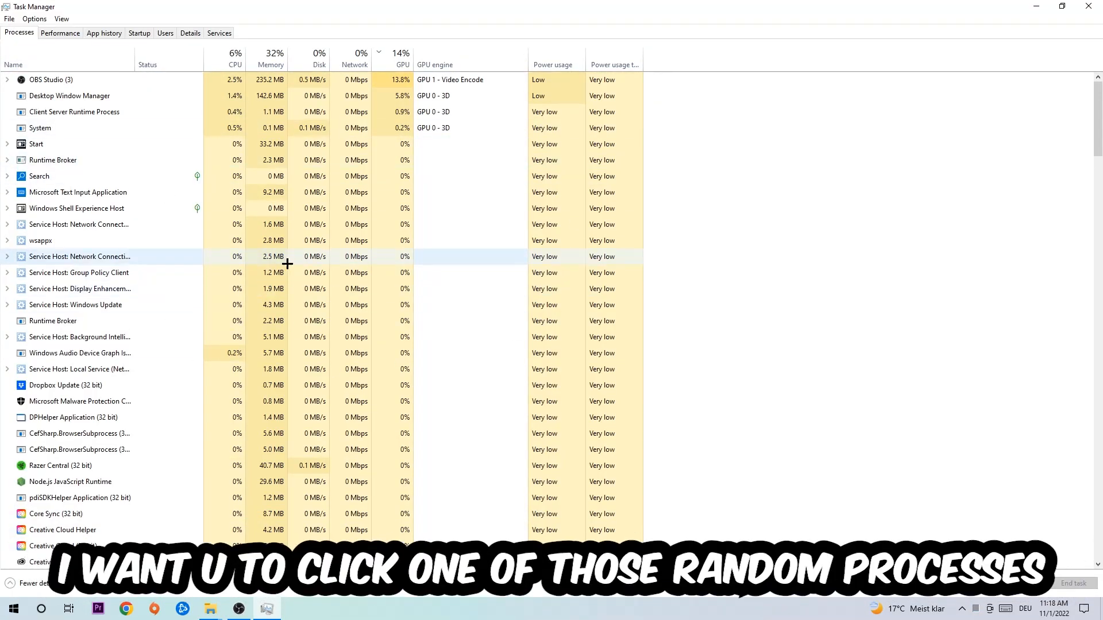
End the Microsoft Text Input Application task from the process list
{"action": "left_click", "coordinate": [78, 192]}
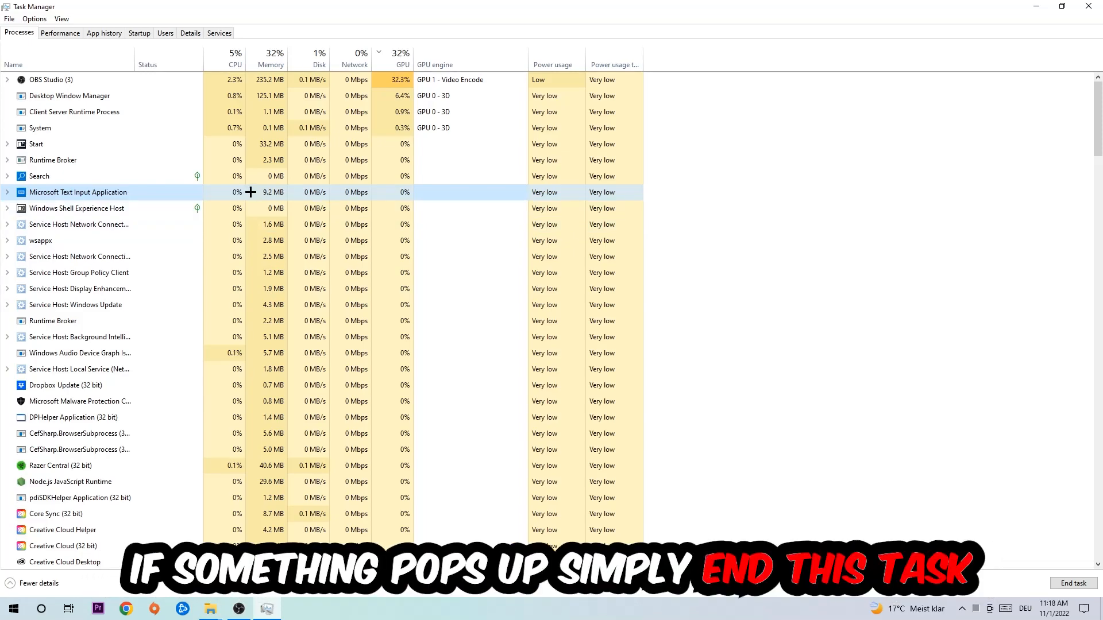
{"action": "right_click", "coordinate": [78, 192]}
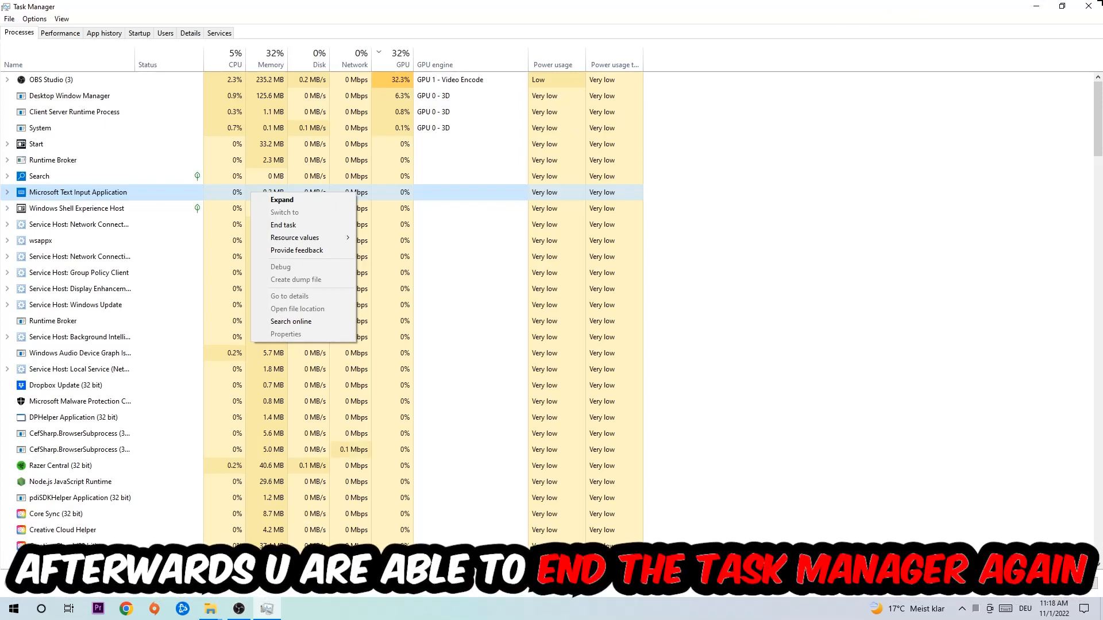
{"action": "left_click", "coordinate": [283, 226]}
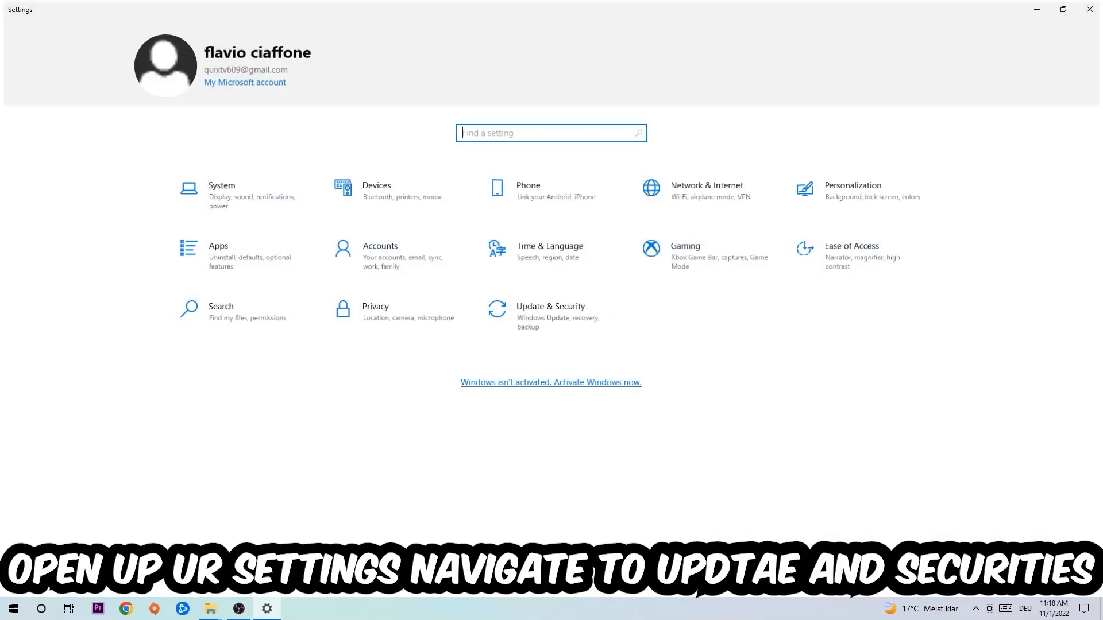
Go to Update & Security to see the Windows Update status
{"action": "left_click", "coordinate": [550, 316]}
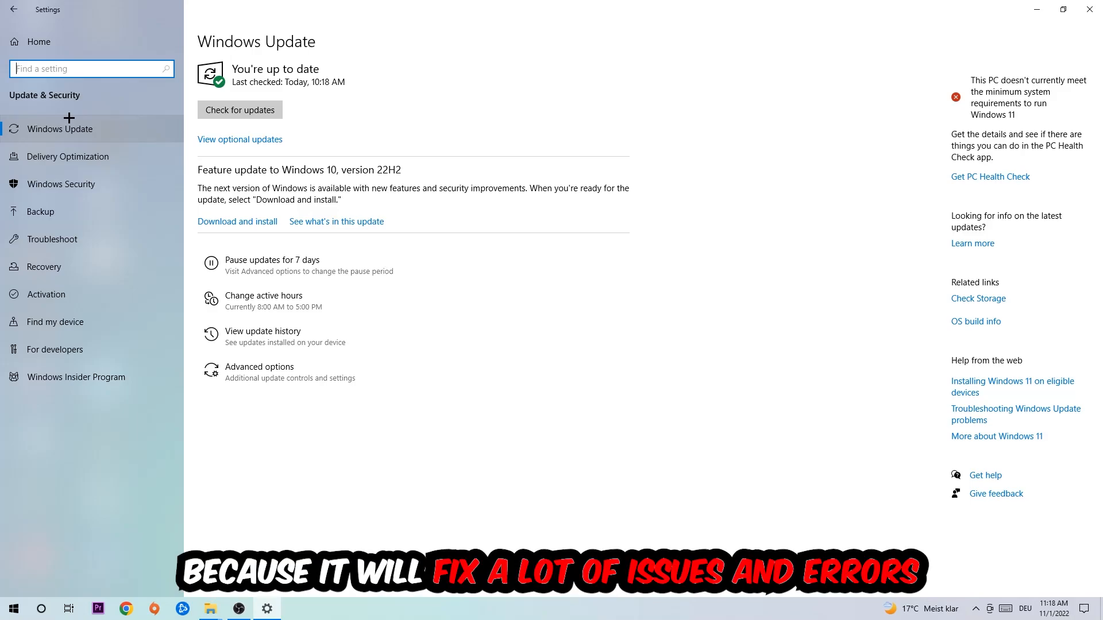
{"action": "mouse_move", "coordinate": [487, 72]}
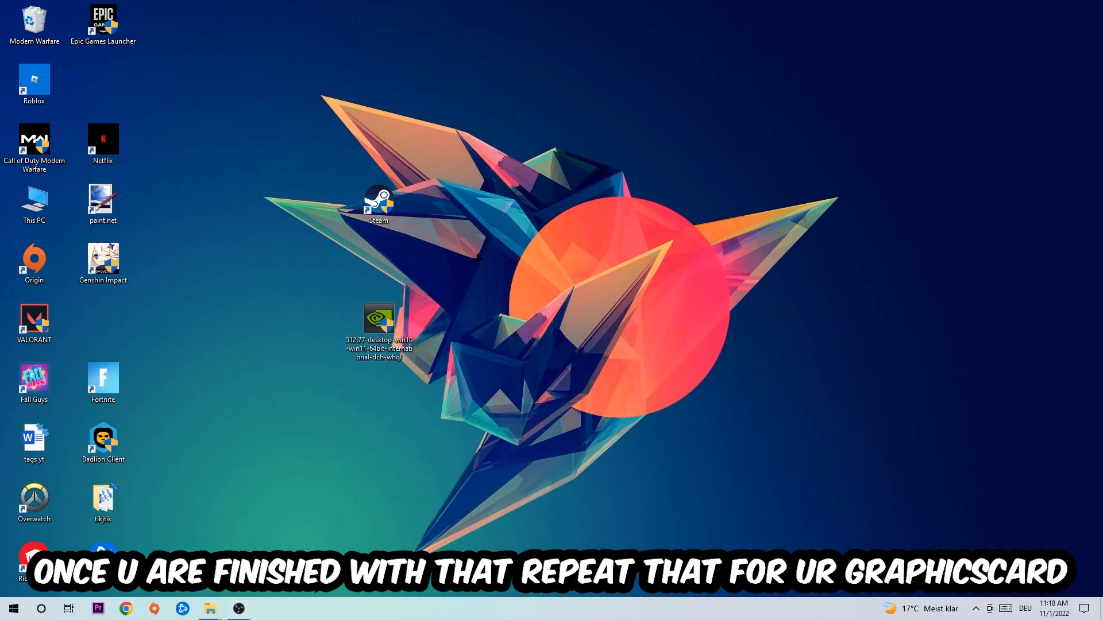
Move the NVIDIA installer and Steam icons, then bring up the Steam shortcut's Properties
{"action": "left_click_drag", "start_coordinate": [378, 322], "coordinate": [516, 330]}
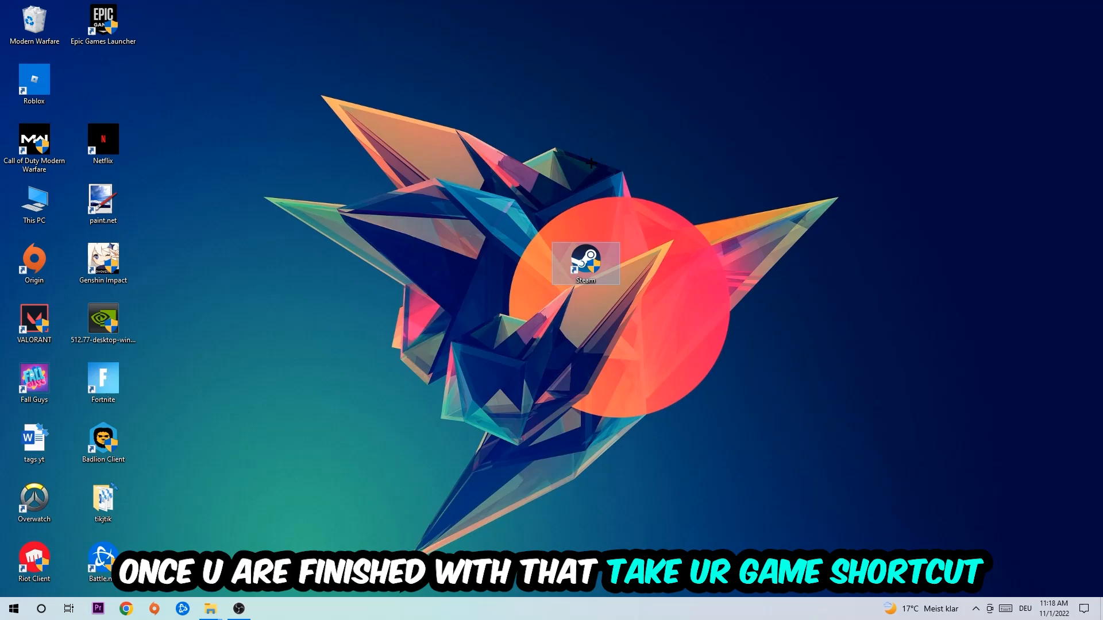
{"action": "left_click_drag", "start_coordinate": [586, 264], "coordinate": [515, 264]}
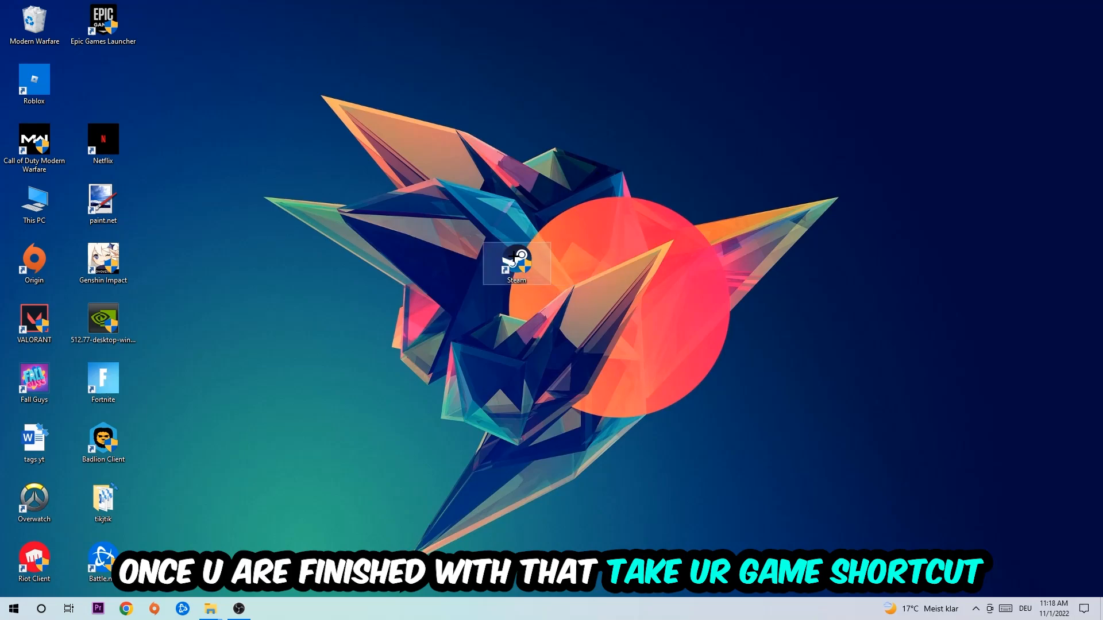
{"action": "right_click", "coordinate": [516, 264]}
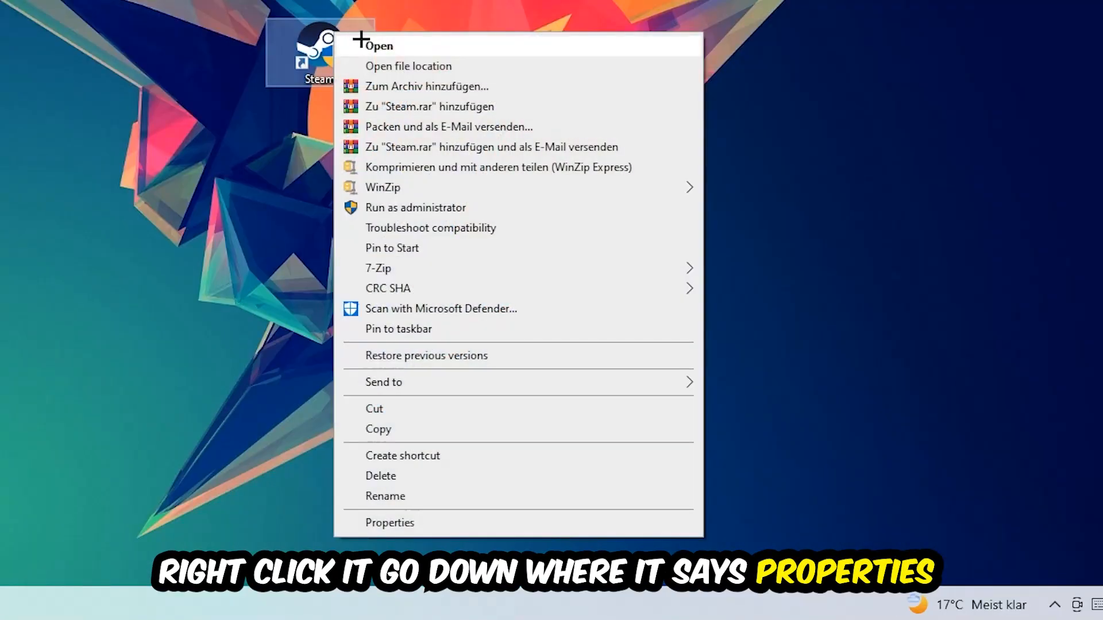
{"action": "left_click", "coordinate": [389, 523]}
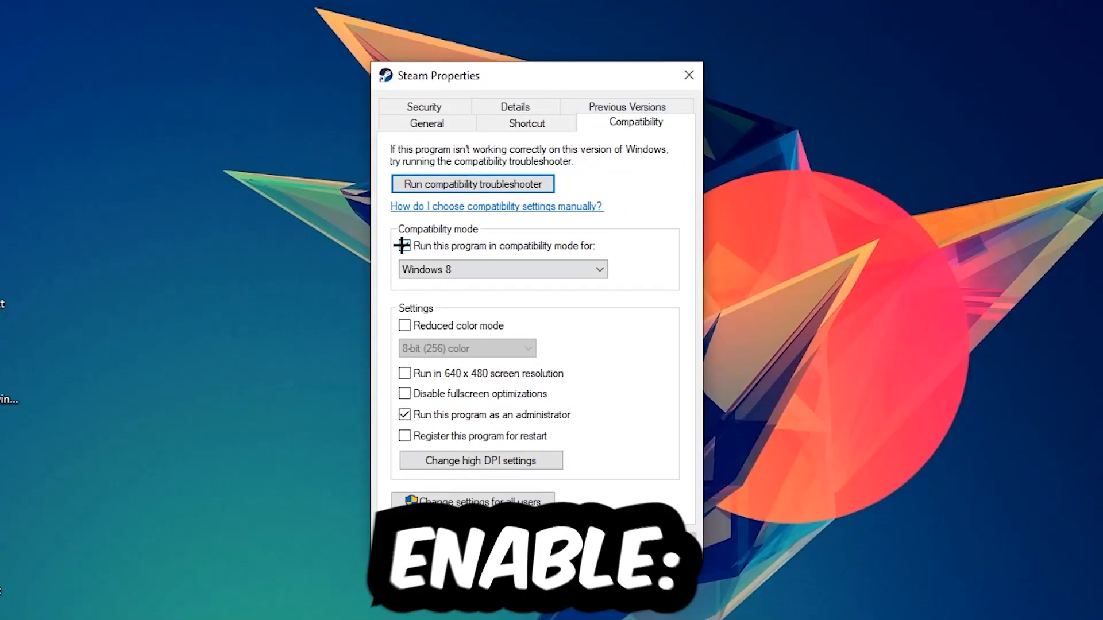
Turn on Run this program in compatibility mode for Windows 8 on the Steam shortcut
{"action": "left_click", "coordinate": [404, 245]}
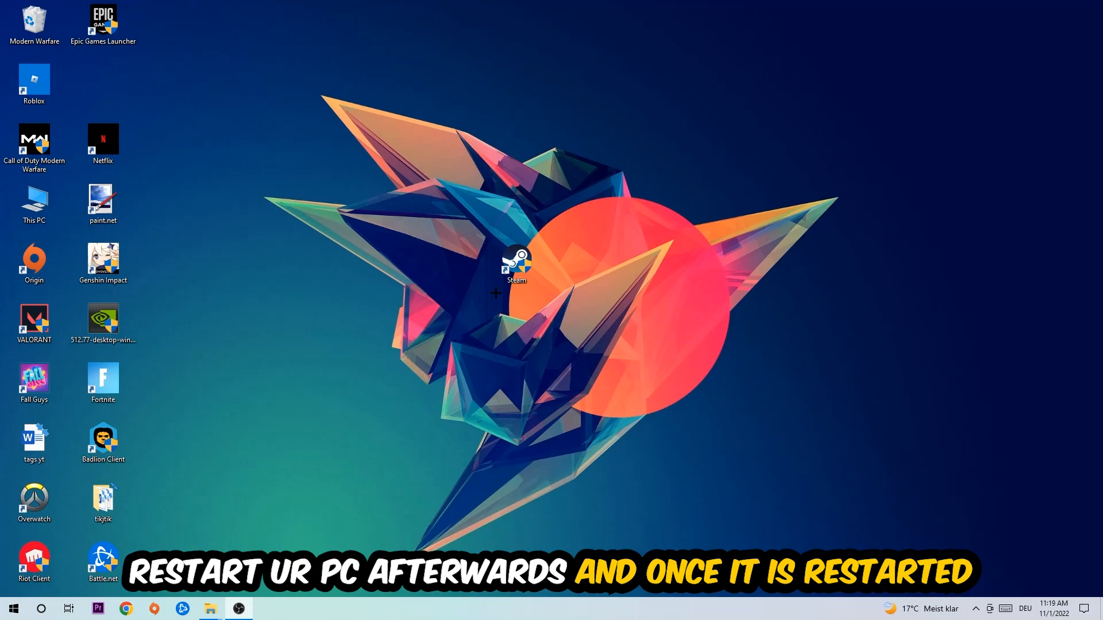
Drag the Steam shortcut, now showing its administrator shield, higher up the desktop
{"action": "left_click_drag", "start_coordinate": [516, 266], "coordinate": [448, 145]}
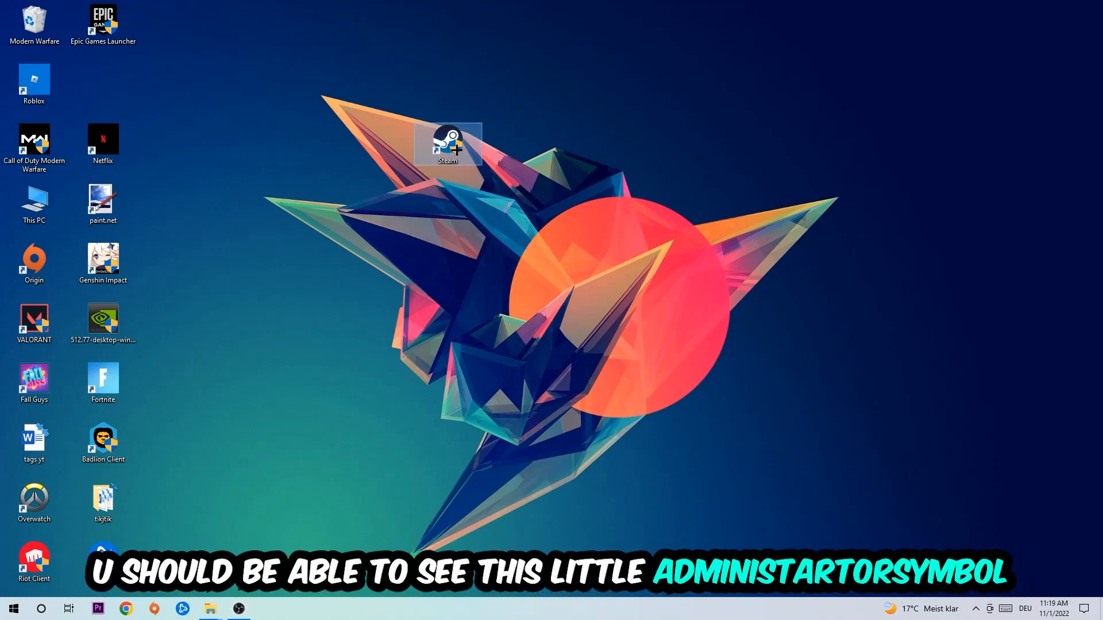
{"action": "mouse_move", "coordinate": [447, 145]}
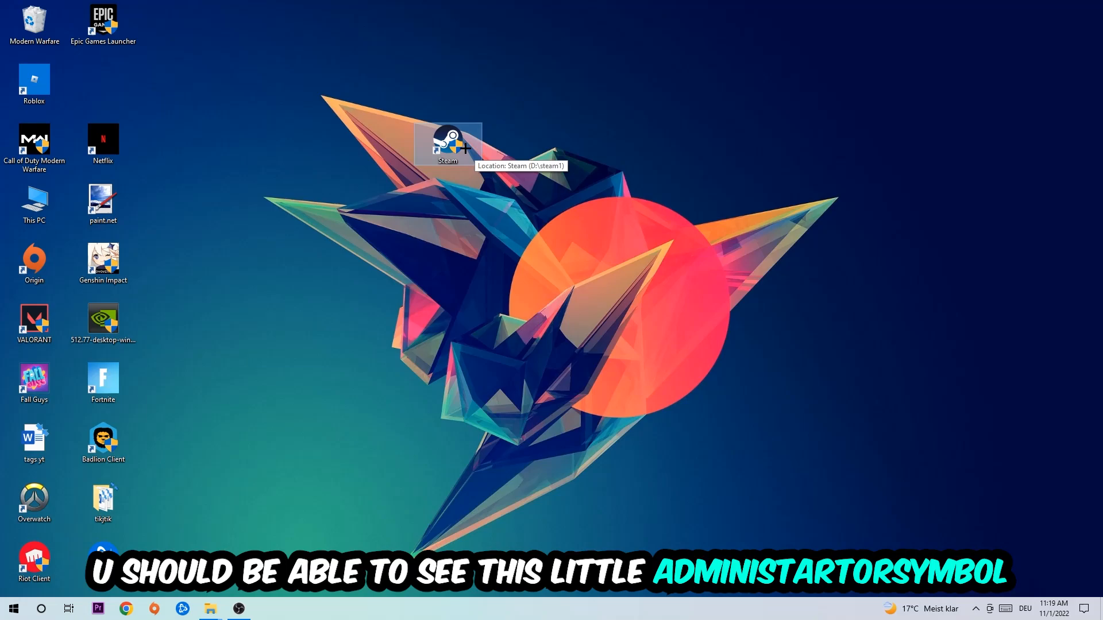